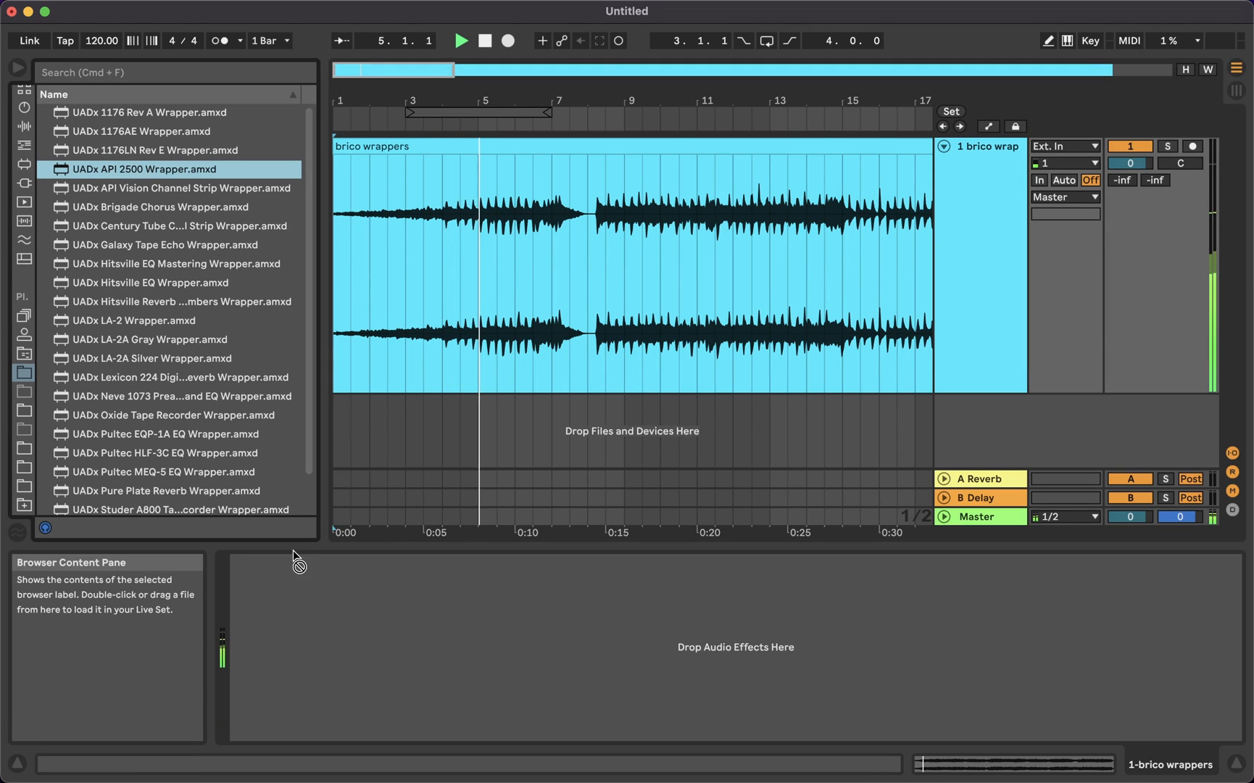
Open the multitrack UAD wrappers Live Set to show the Toms track's Neve 1073 and 1176AE wrappers.
{"action": "double_click", "coordinate": [143, 169]}
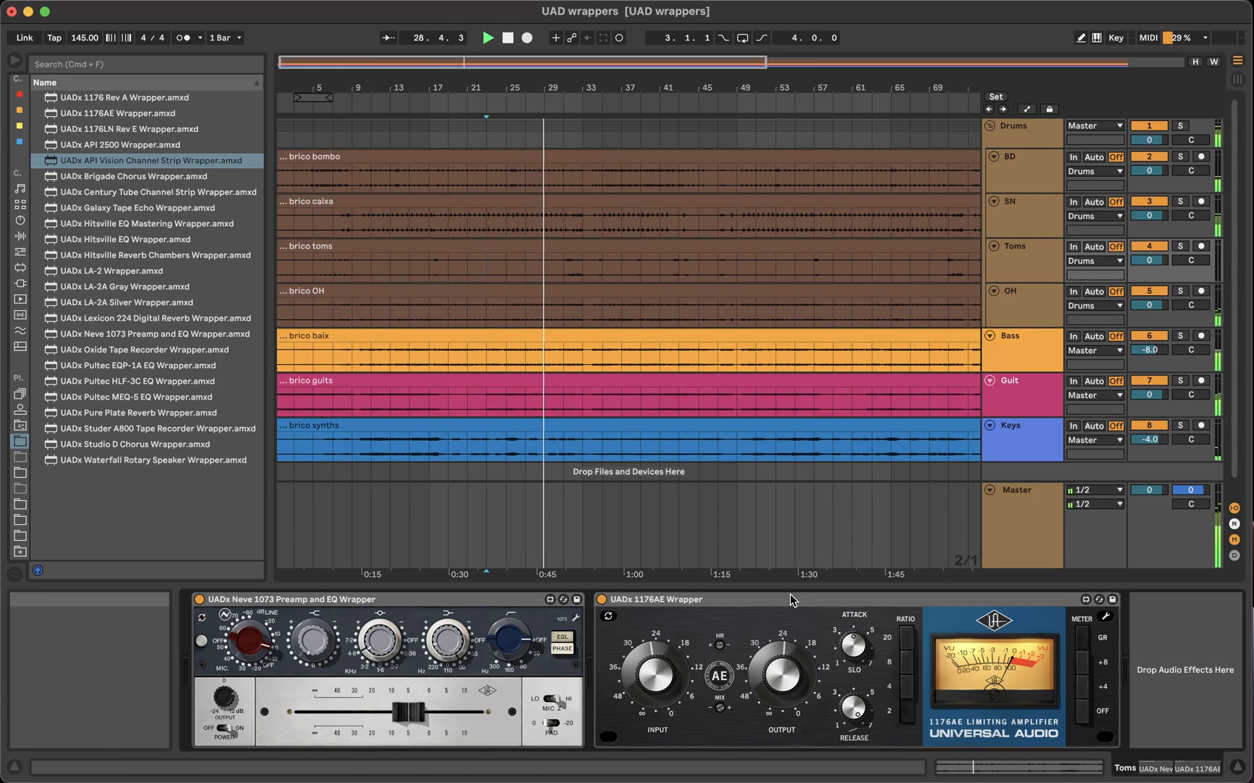
View the Bass, Keys and Drums chains, ending on API 2500, Lexicon 224 and Studer A800.
{"action": "left_click", "coordinate": [1016, 201]}
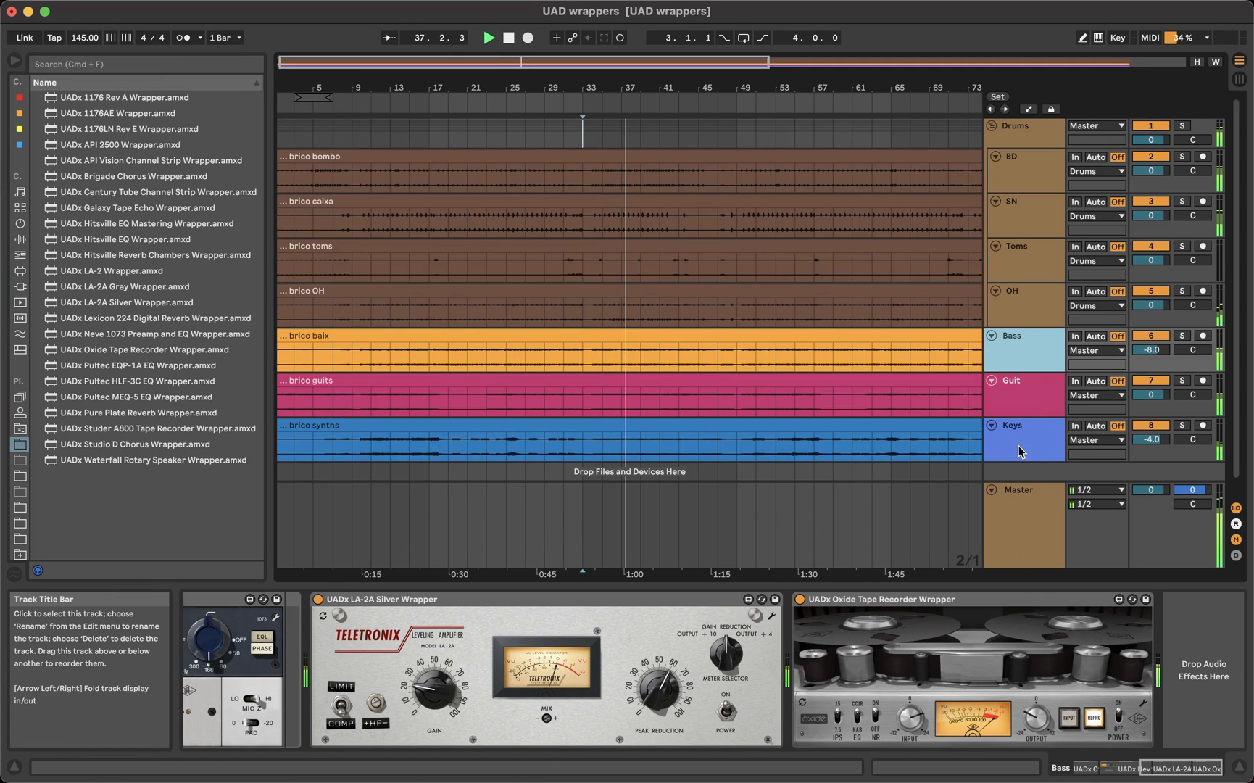
{"action": "left_click", "coordinate": [1011, 425]}
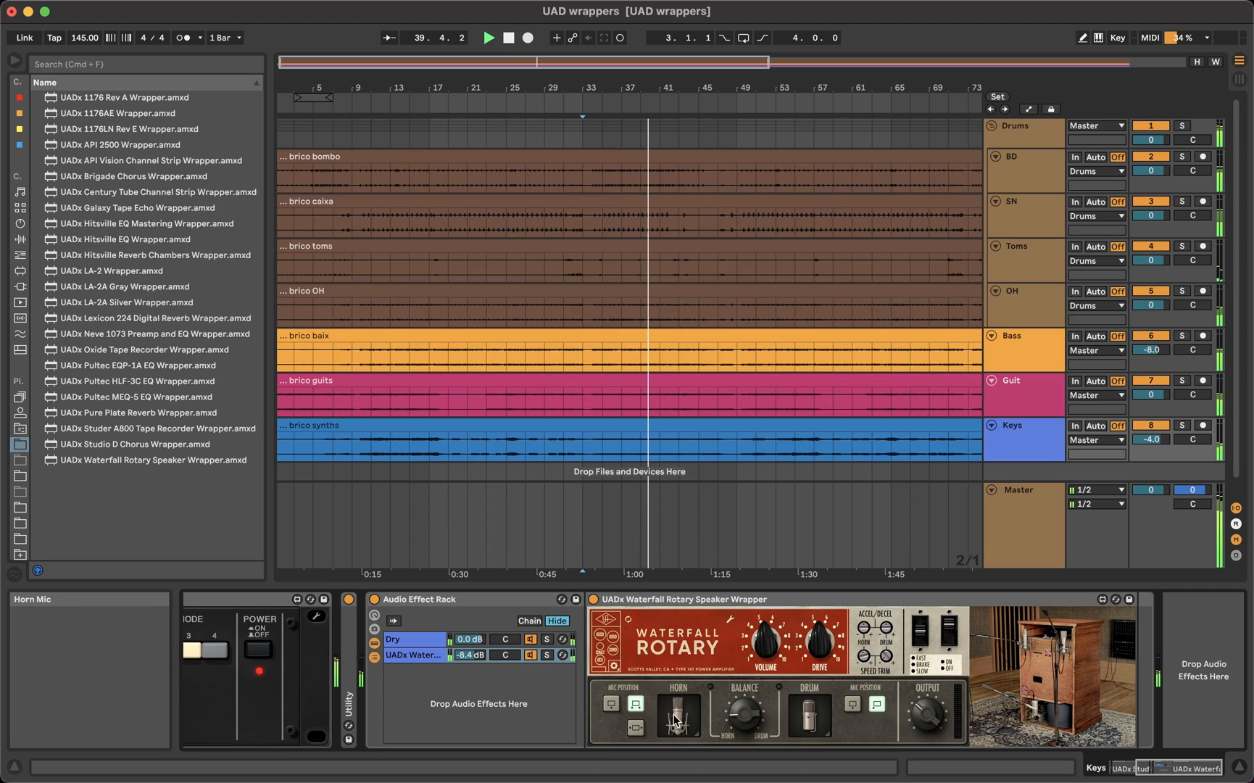
{"action": "left_click", "coordinate": [678, 712]}
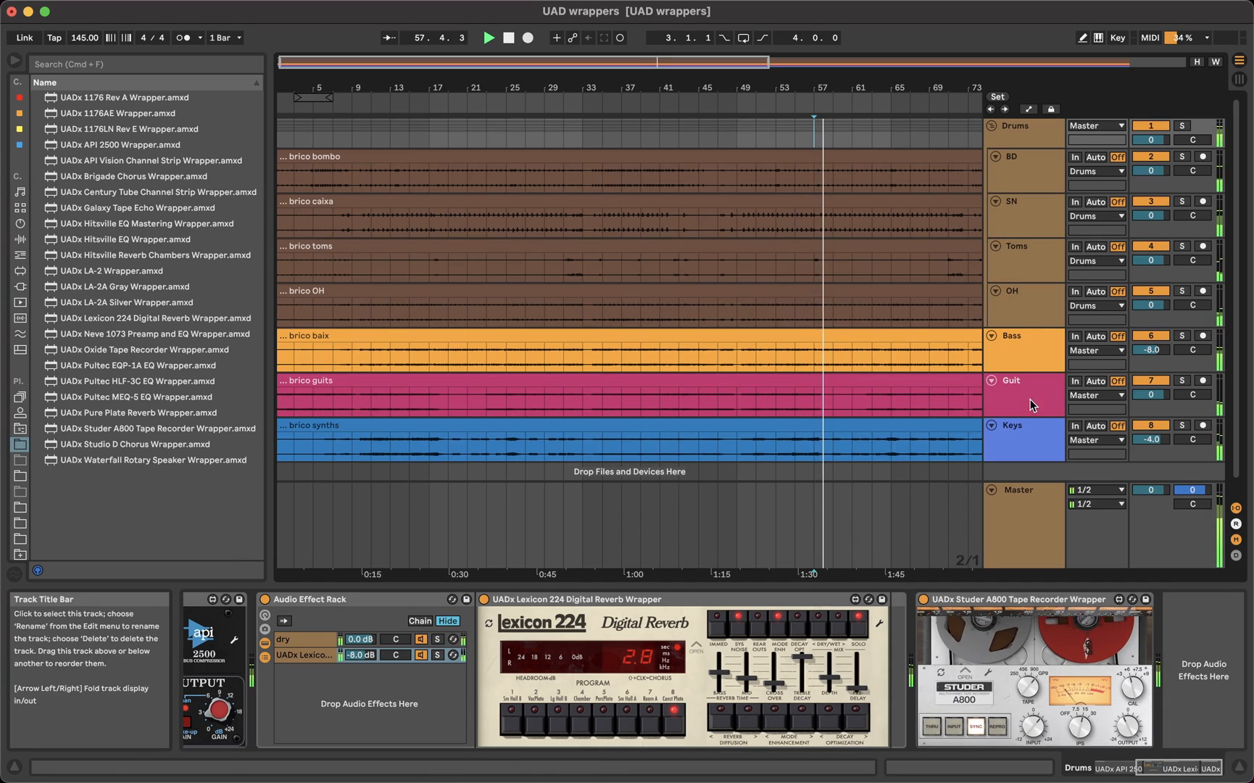
View the Bass and SN chains (Pultec MEQ-5, Pure Plate Reverb), then the Master chain.
{"action": "left_click", "coordinate": [1011, 380]}
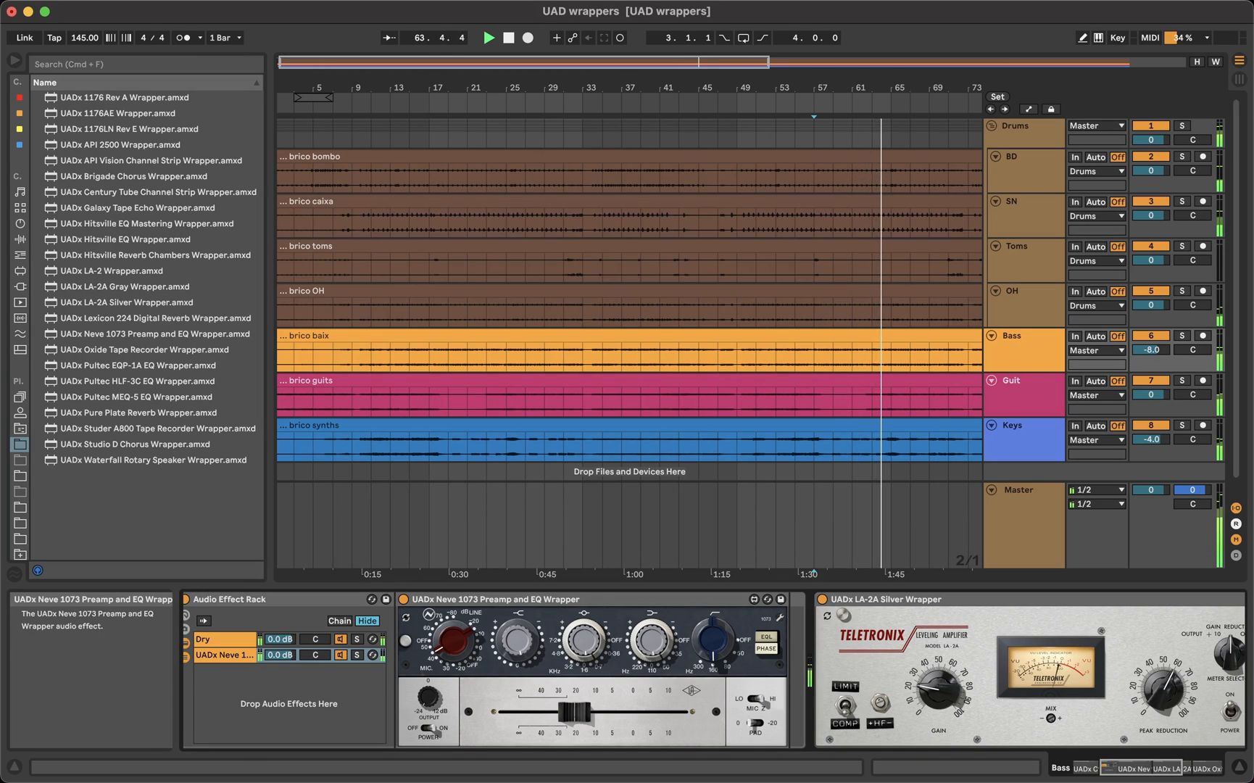
{"action": "left_click", "coordinate": [1022, 380]}
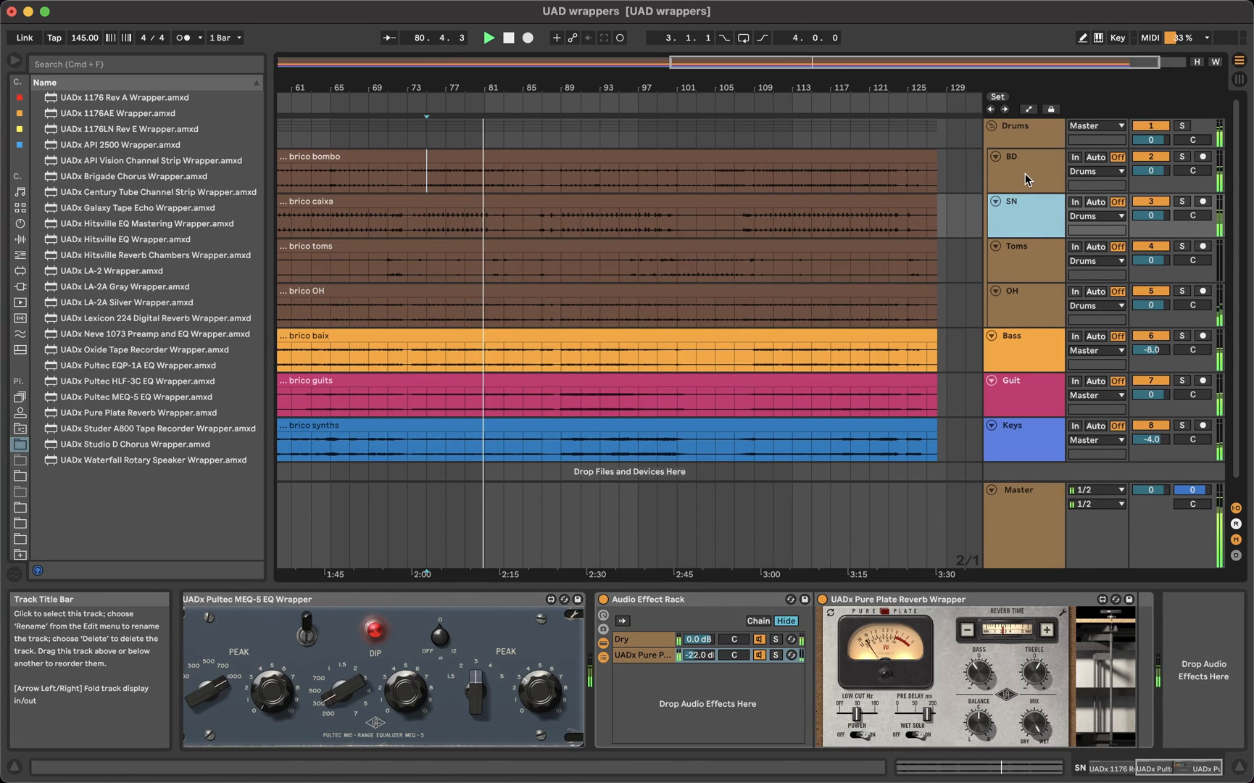
{"action": "left_click", "coordinate": [1015, 156]}
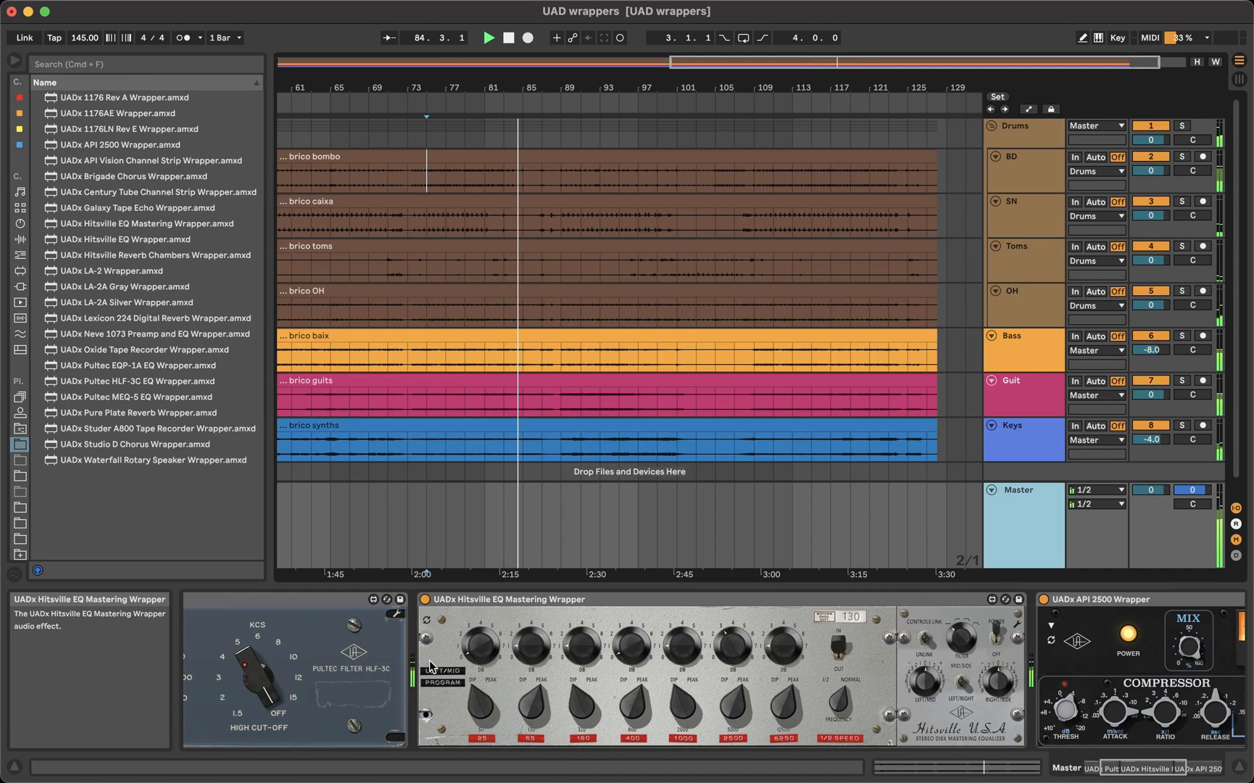
Switch to the Untitled set and load the UADx LA-2A Silver Wrapper, with CPU rising to 12%.
{"action": "left_click", "coordinate": [442, 670]}
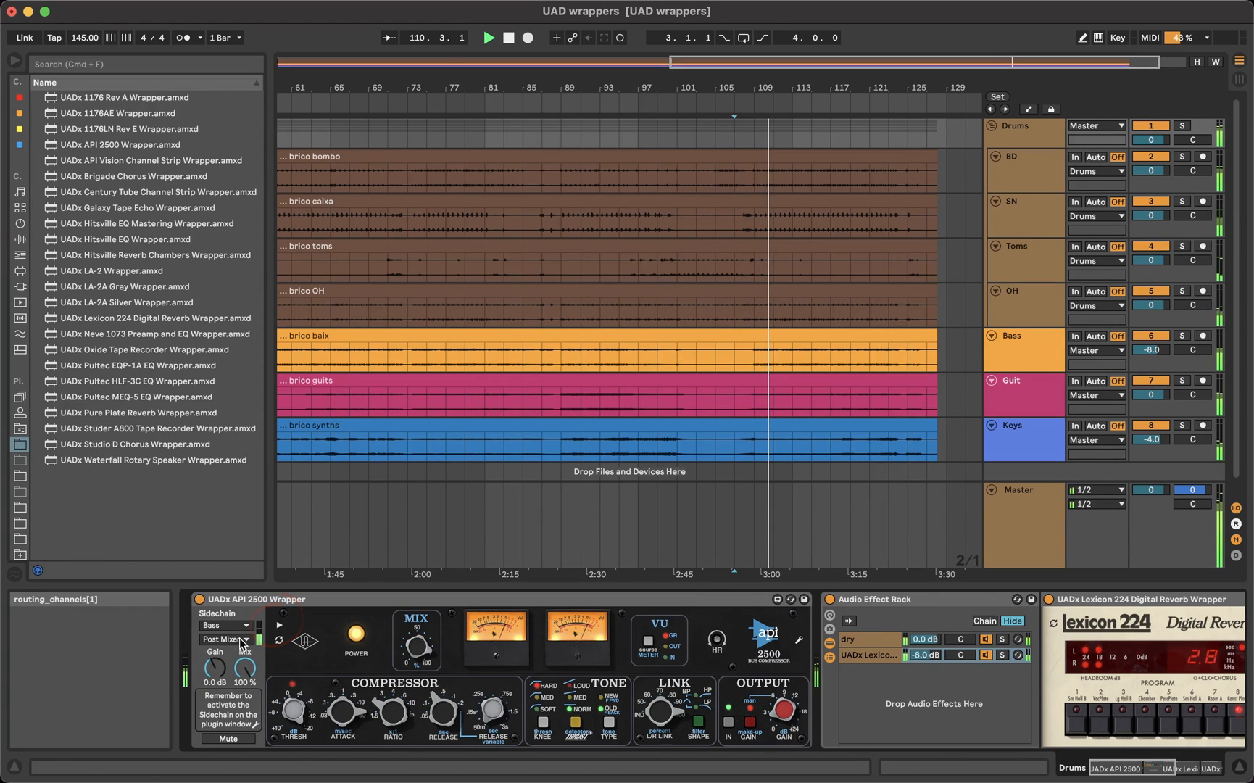
{"action": "left_click", "coordinate": [225, 639]}
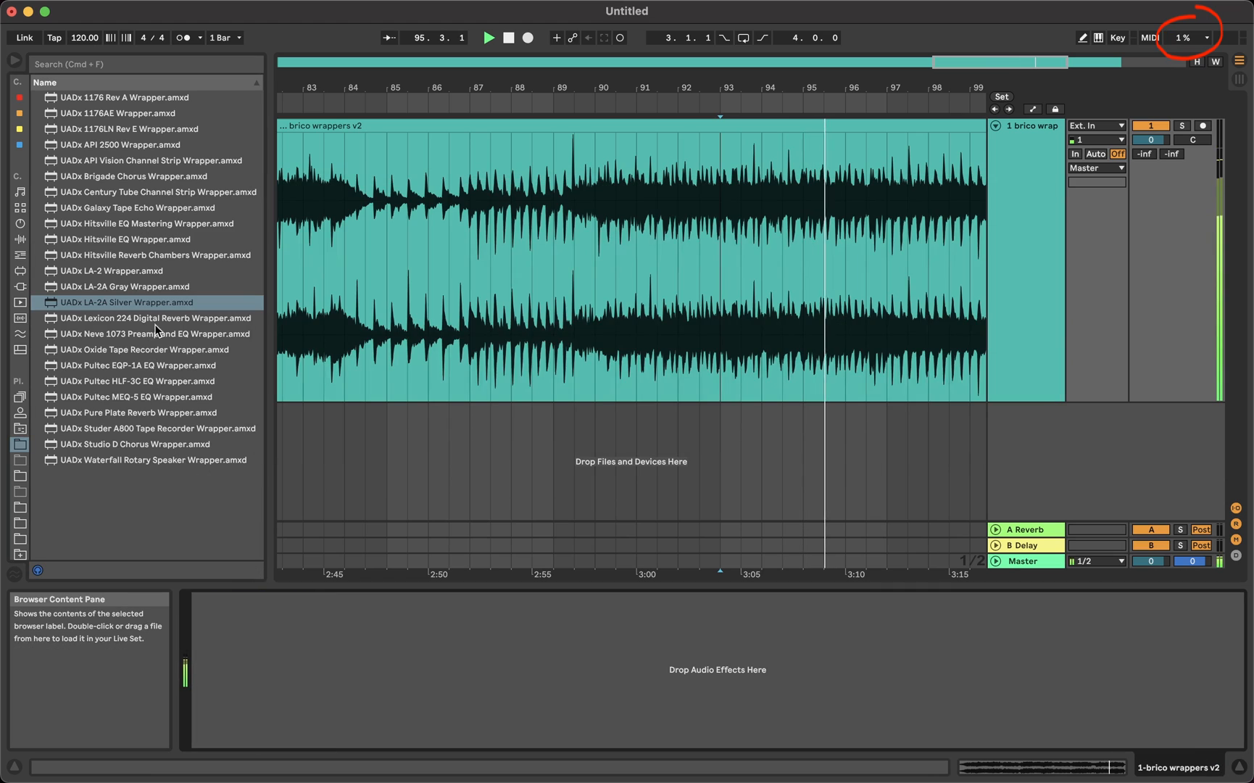
{"action": "double_click", "coordinate": [125, 303]}
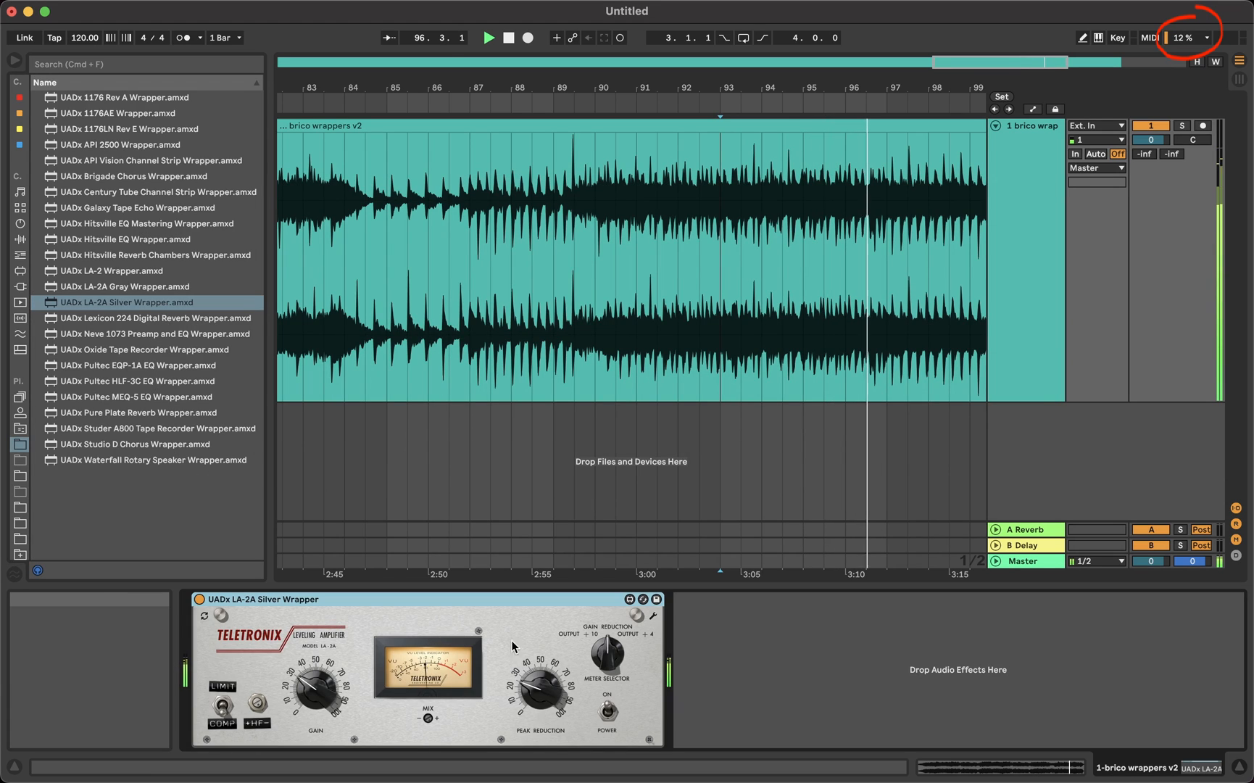